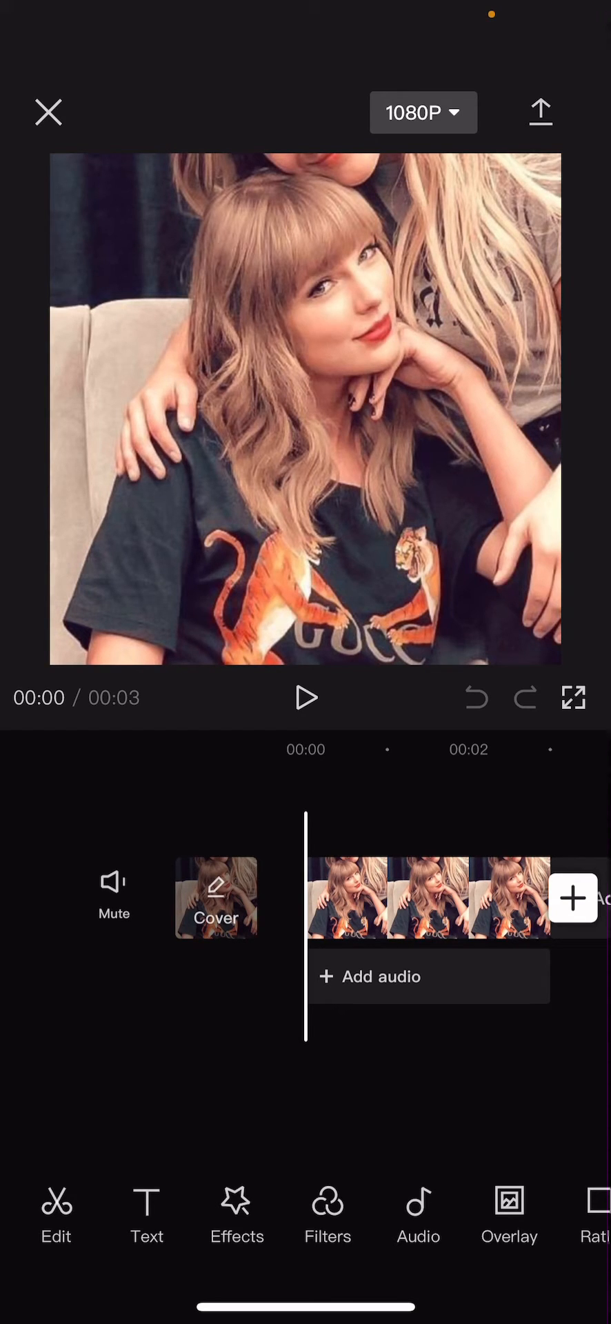
Select the 3-second photo clip and choose Photo editing, bringing up the Hypic download prompt
click(422, 898)
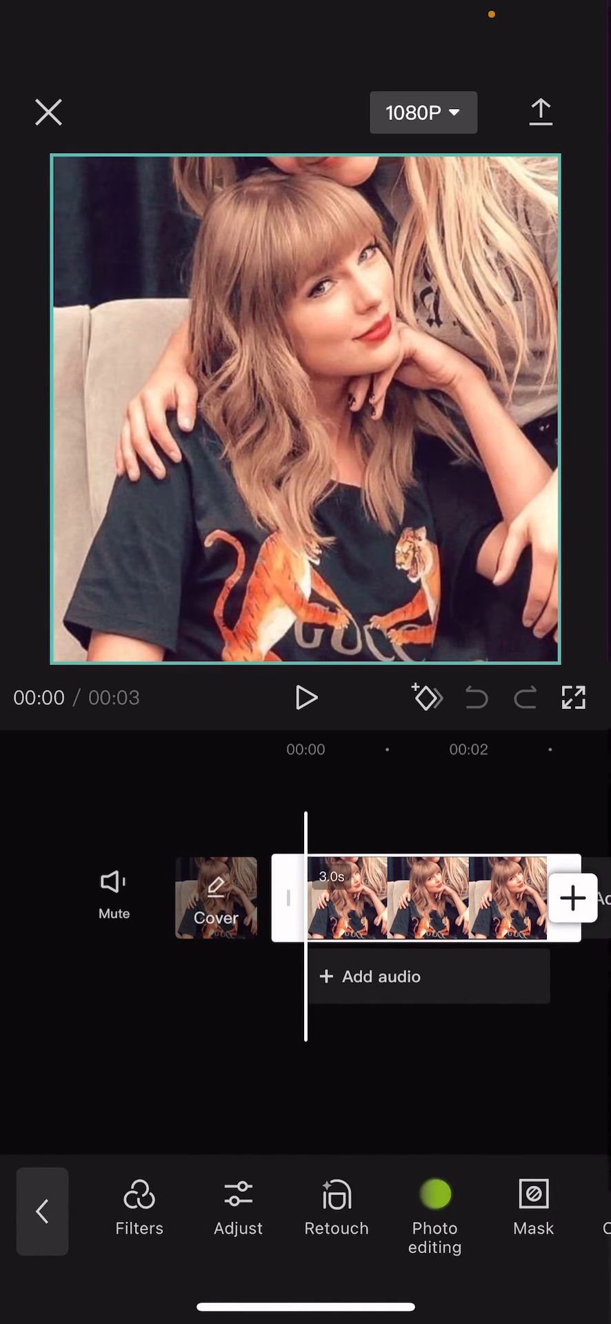
click(433, 1213)
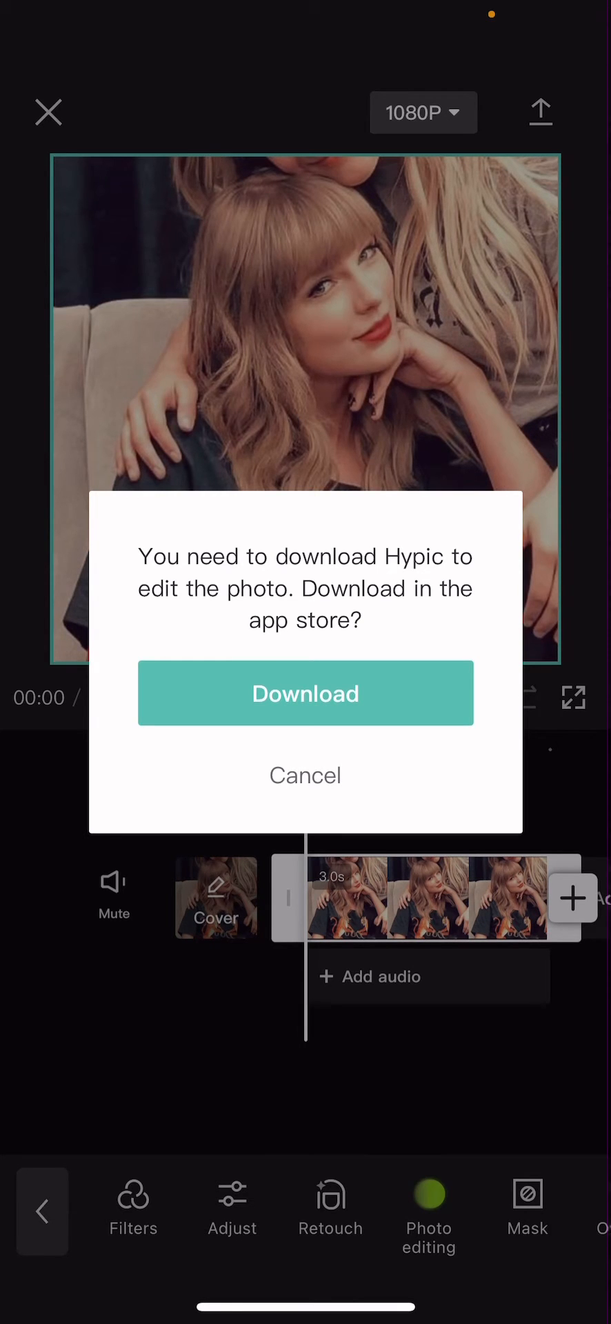
Dismiss the Hypic download prompt and choose Photo editing again, now offered to open in Hypic
click(305, 693)
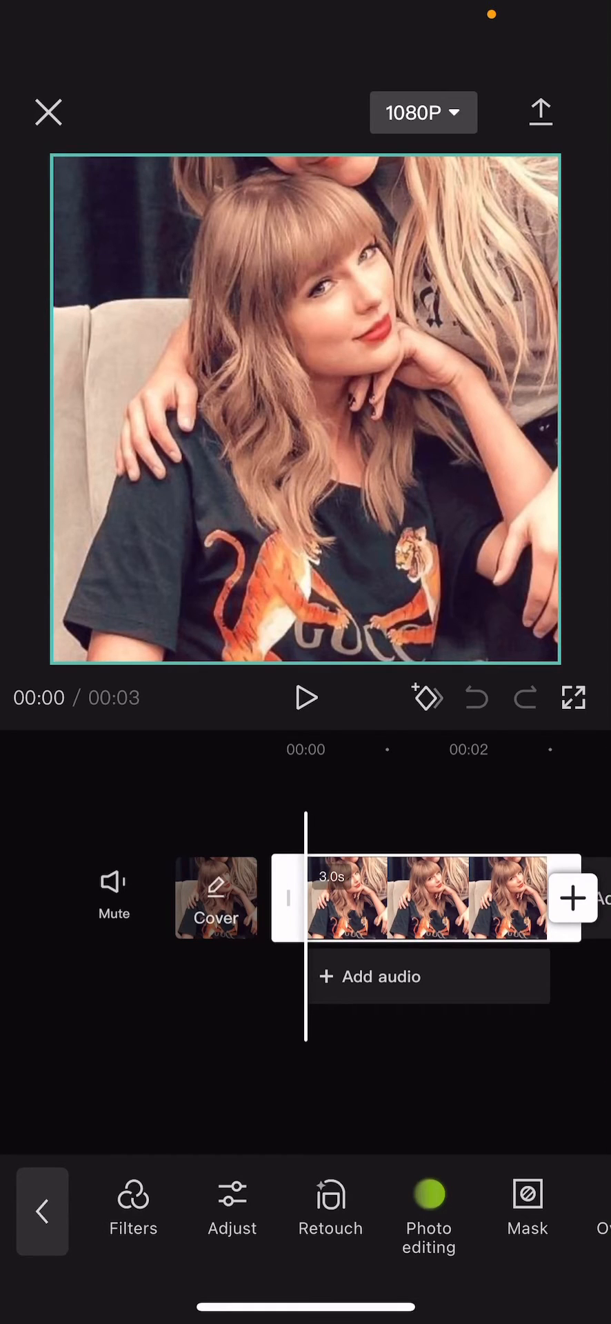
click(428, 1209)
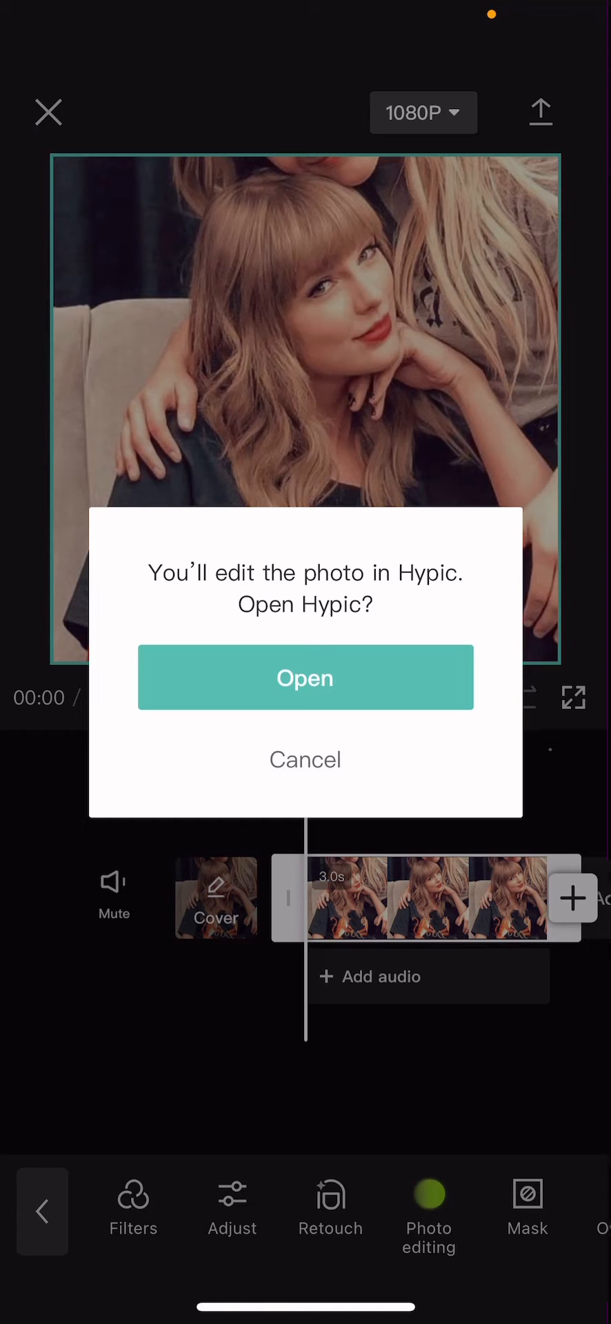
Agree to open the photo in Hypic and go to its AI filters tool
click(305, 676)
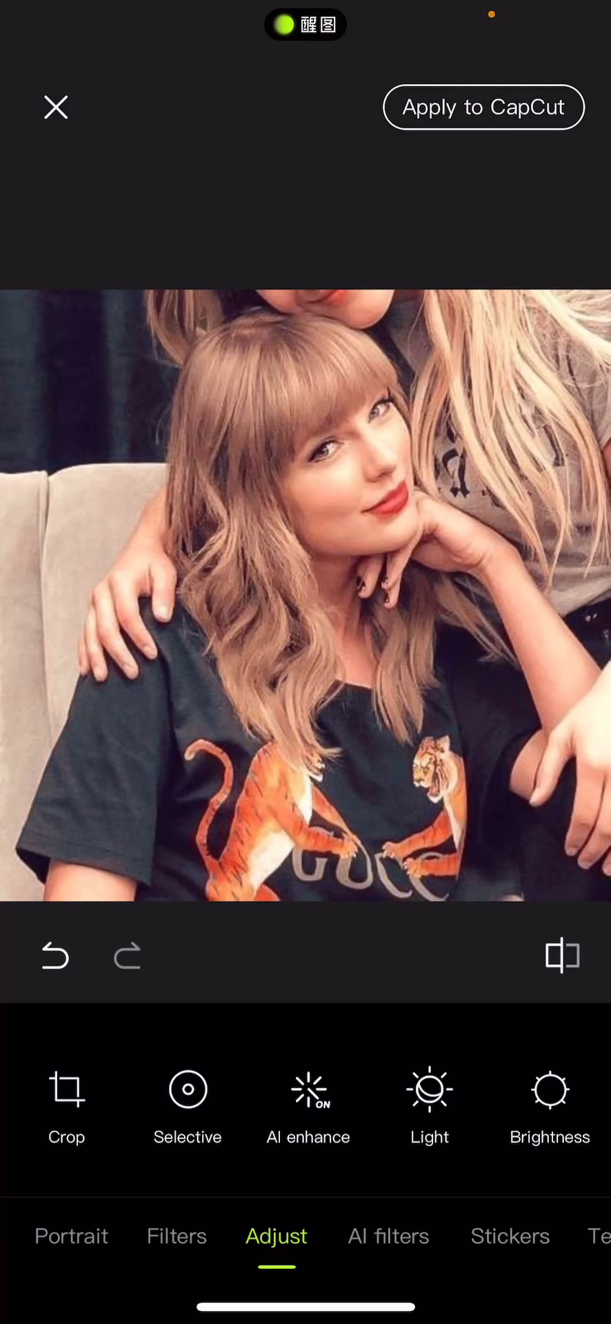
click(388, 1236)
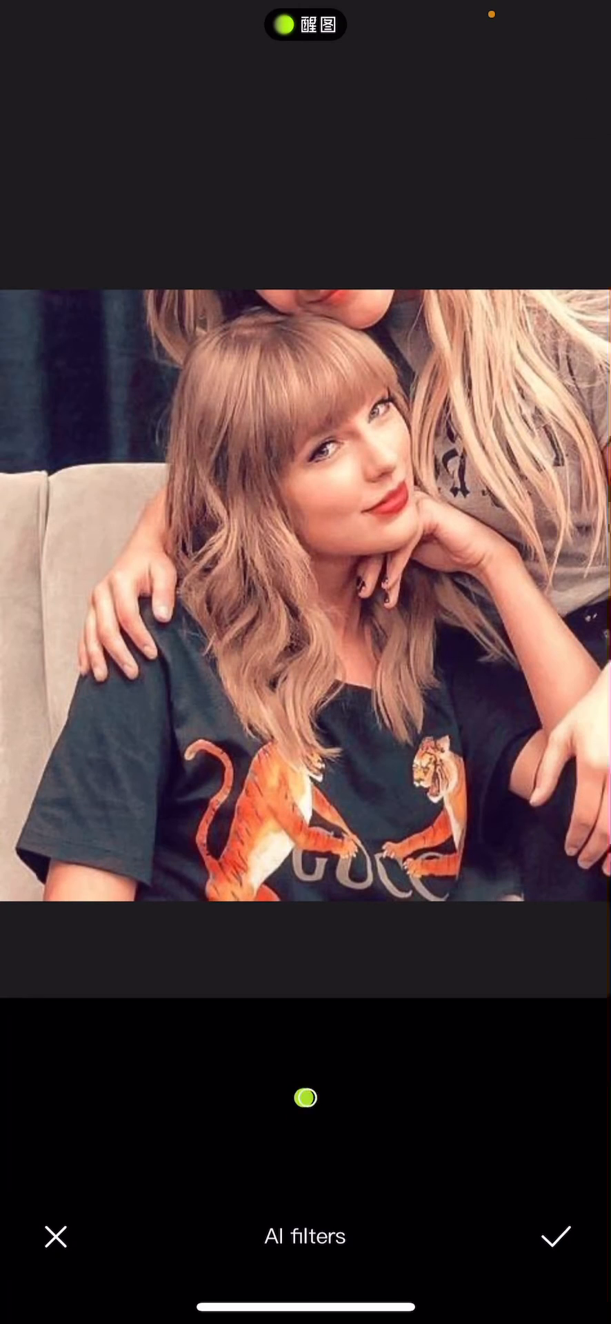
Choose an anime-style AI filter and accept the upload notice so the effect starts processing
click(304, 1096)
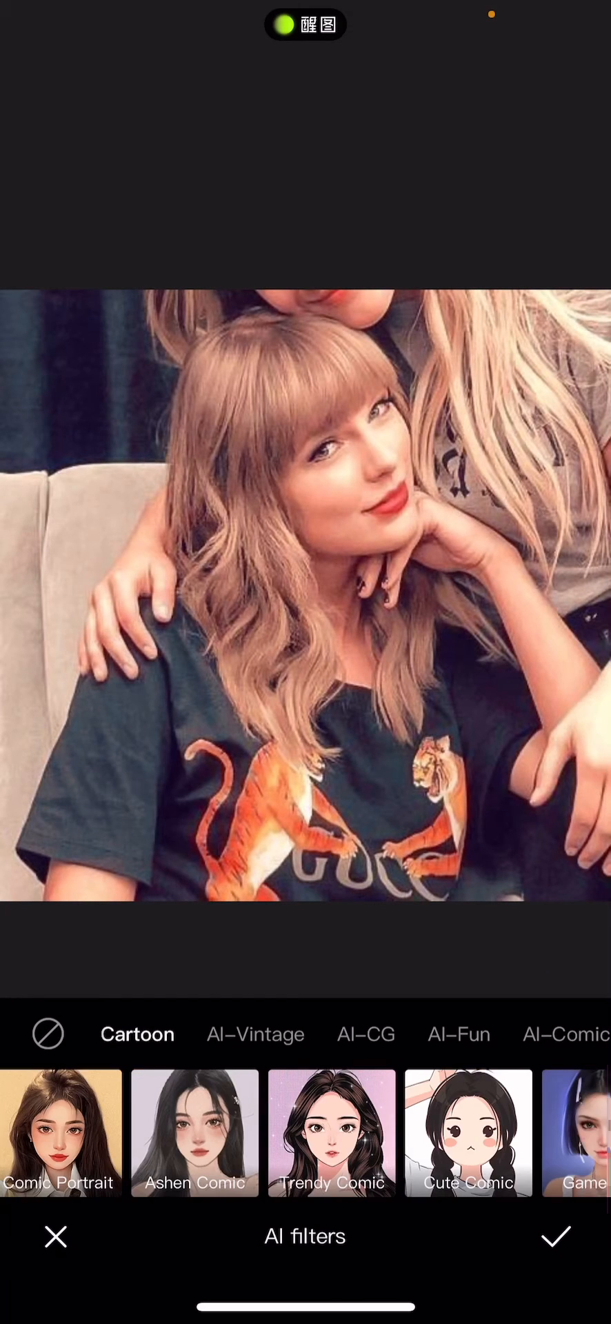
scroll(left, 3)
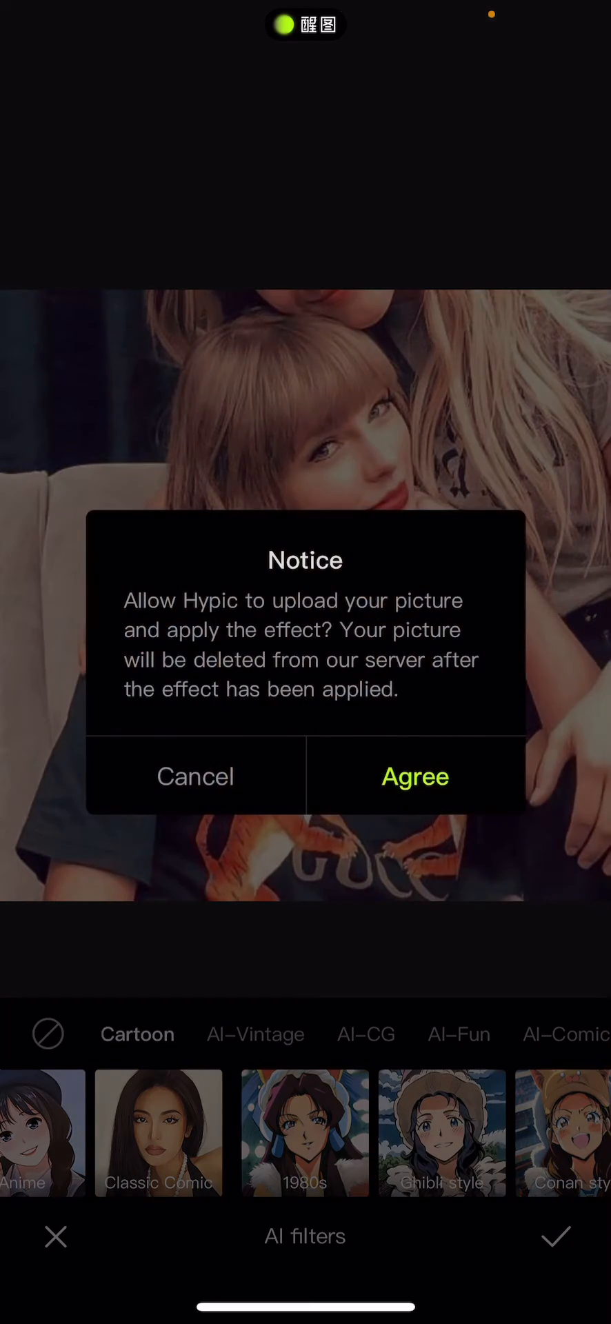
click(413, 777)
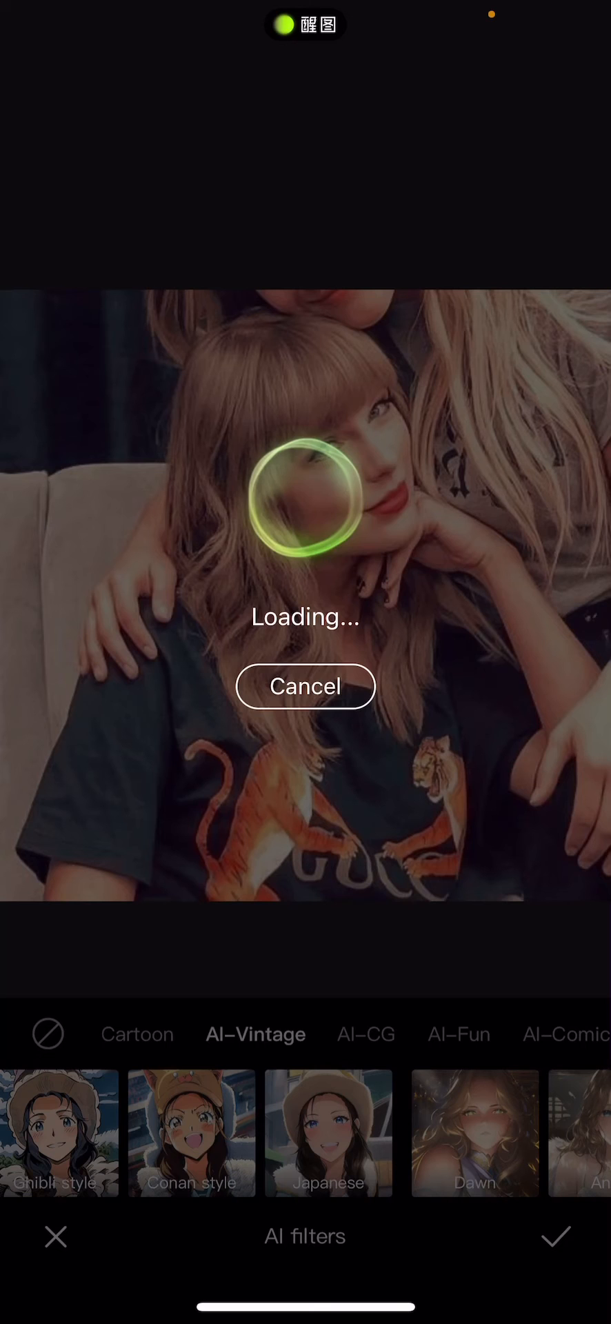
Keep the anime filter result and apply it back to CapCut, replacing the original photo clip
click(305, 1132)
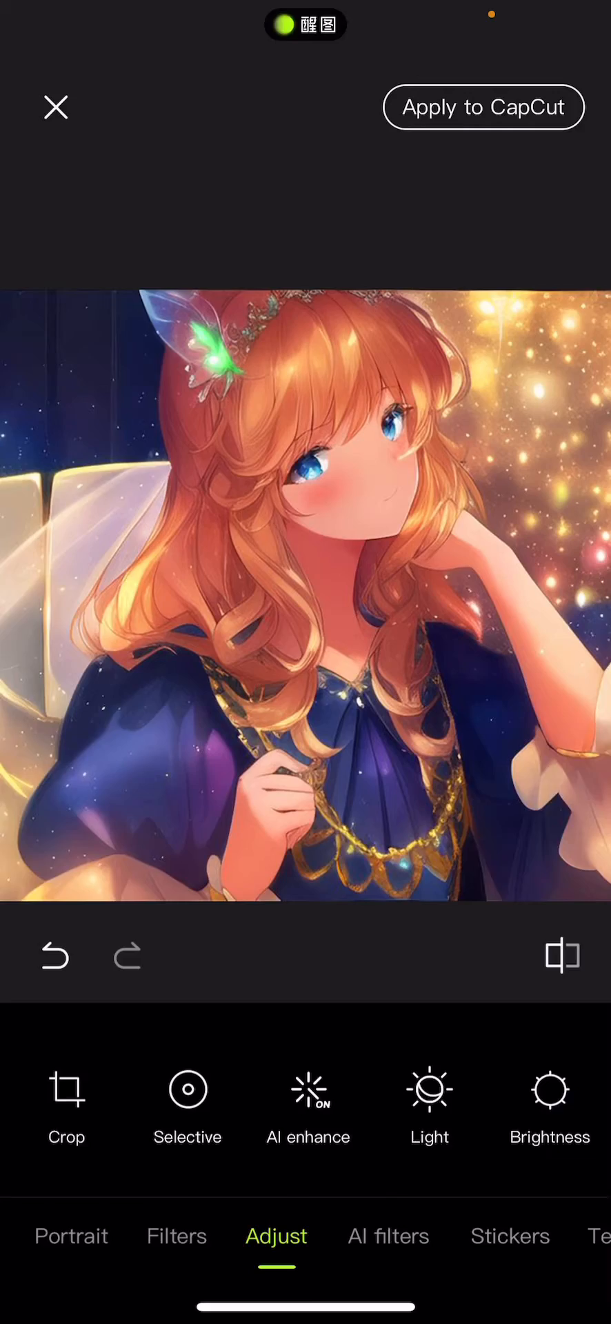
click(484, 106)
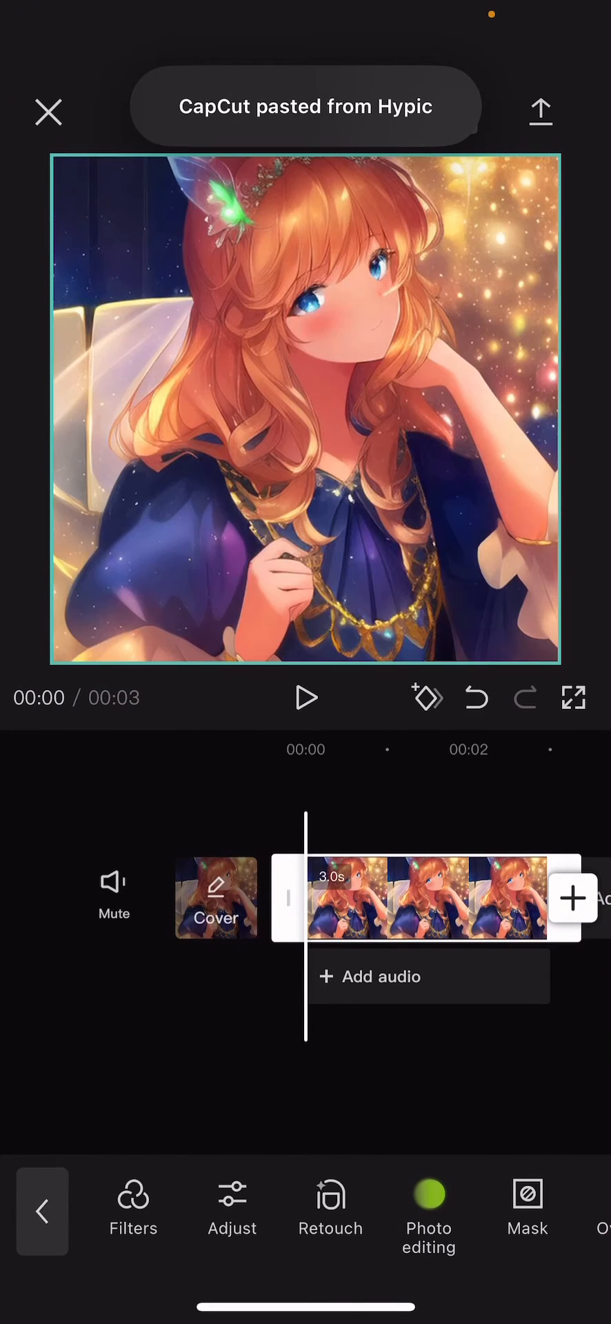